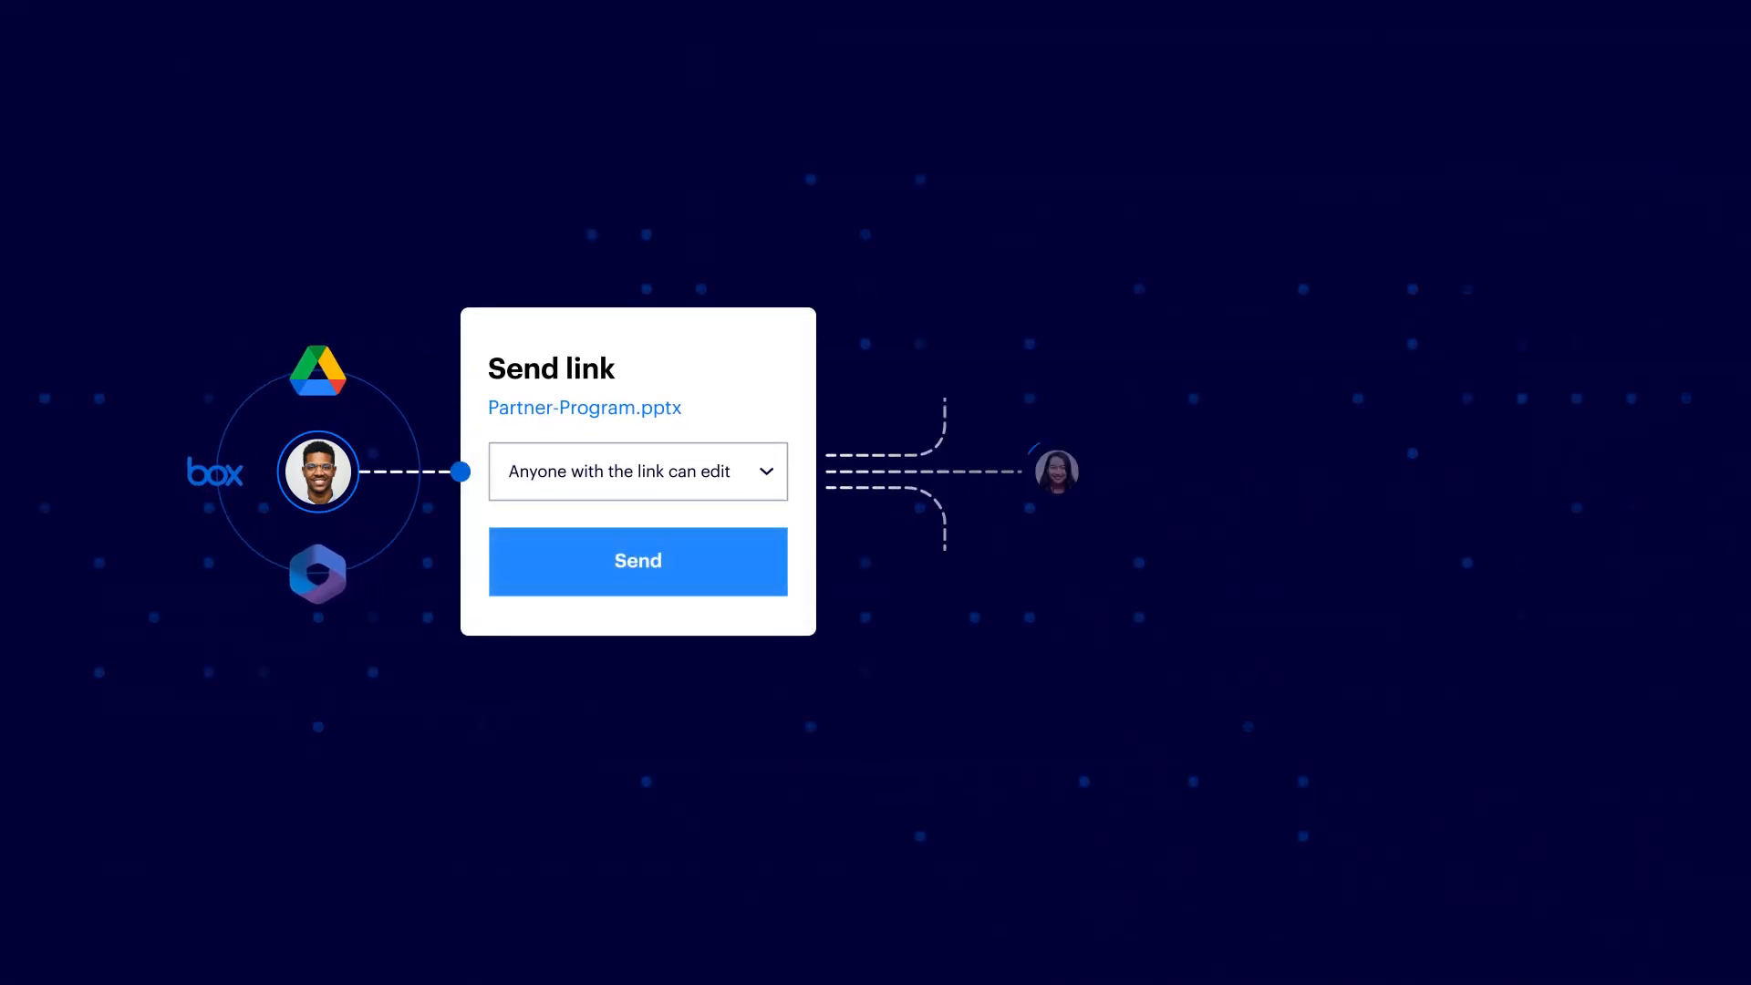
- Send Partner-Program.pptx with 'Anyone with the link can edit' access
{"action": "left_click", "coordinate": [636, 561]}
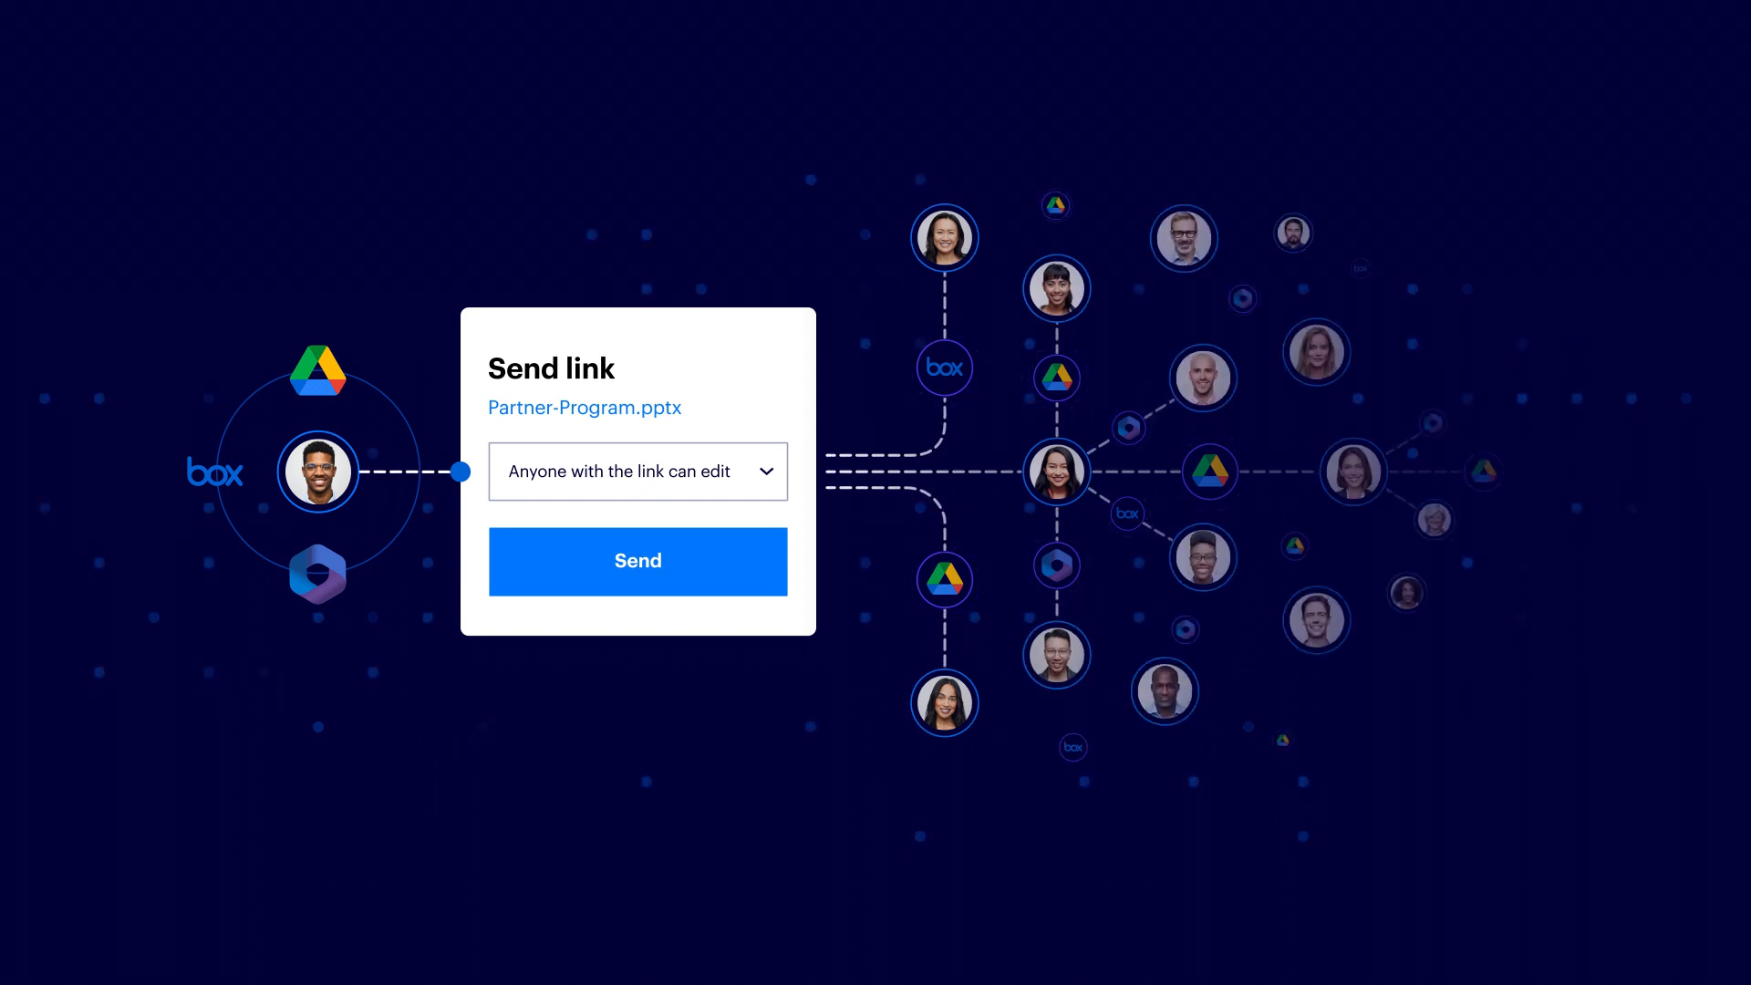